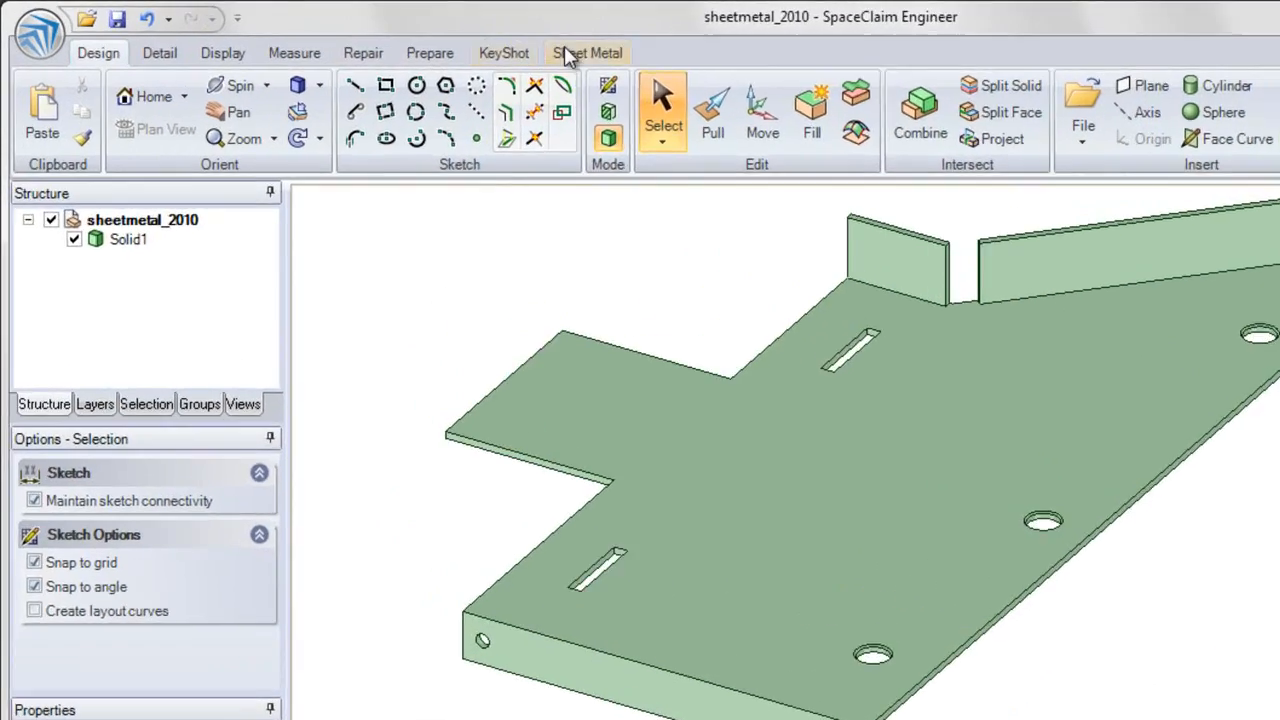
Convert the plate and walls to sheet metal by picking the corner edge between walls.
click(588, 53)
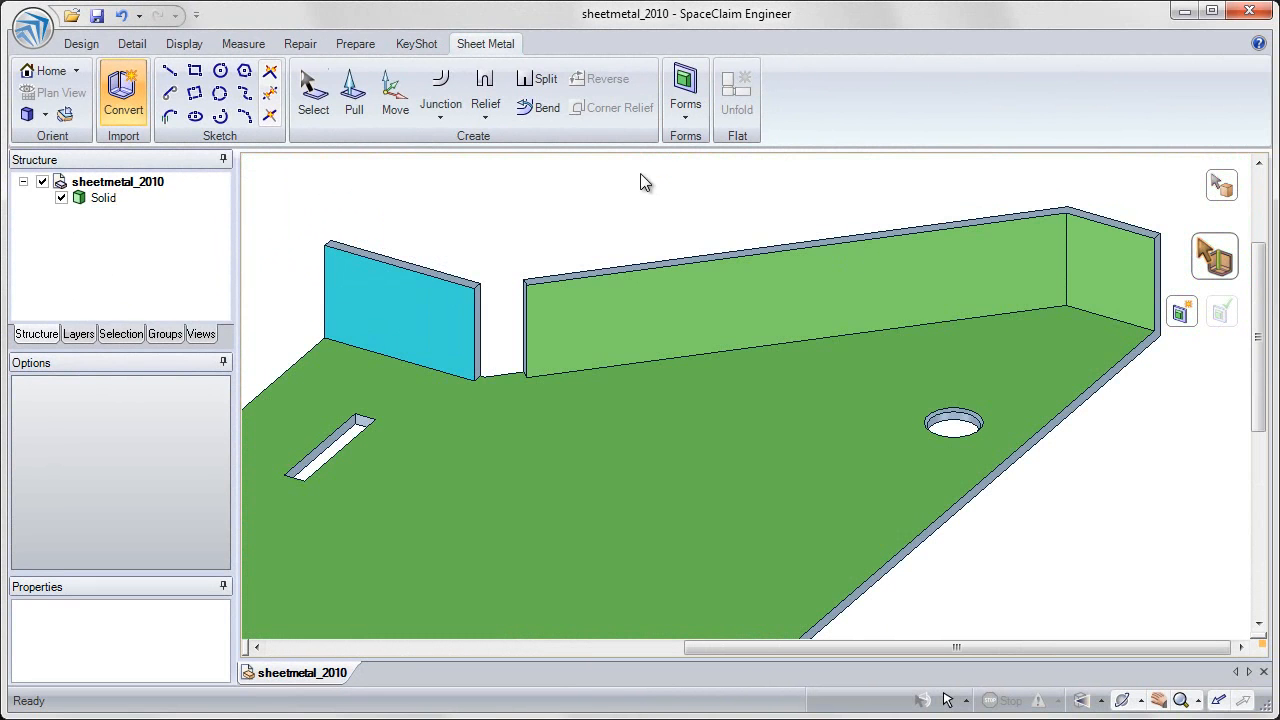
mouse_move(485, 212)
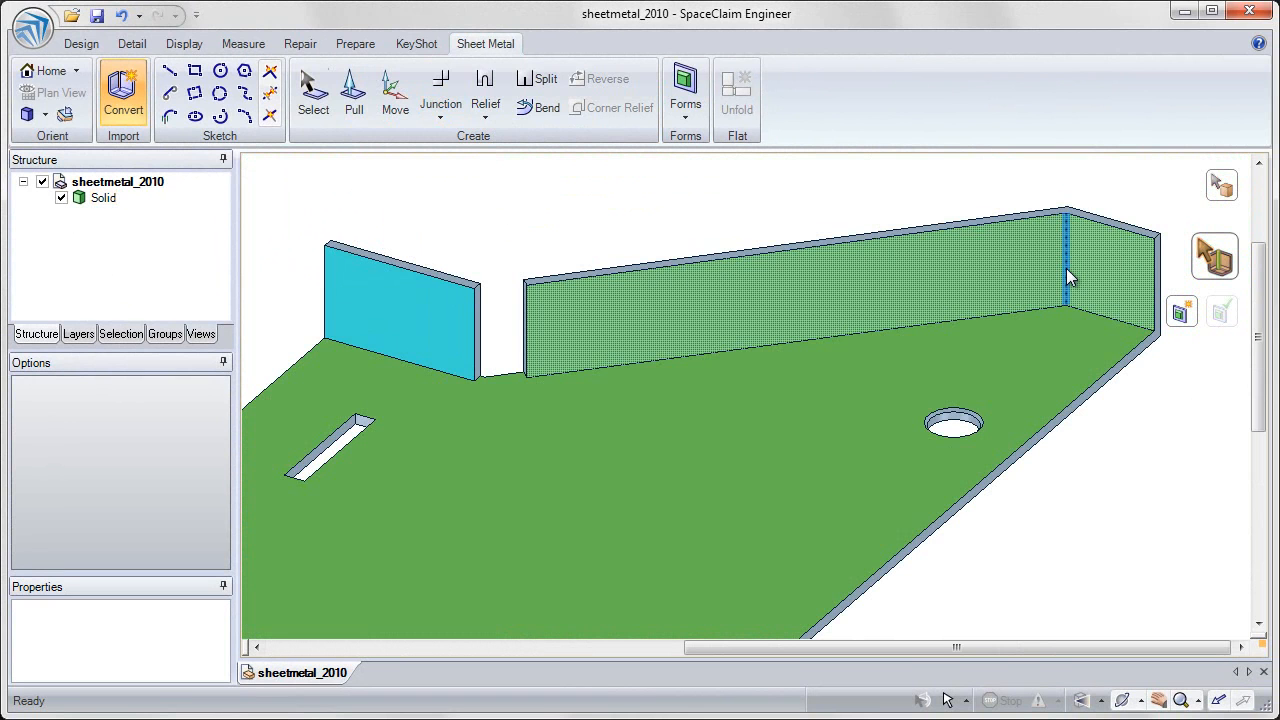
click(440, 117)
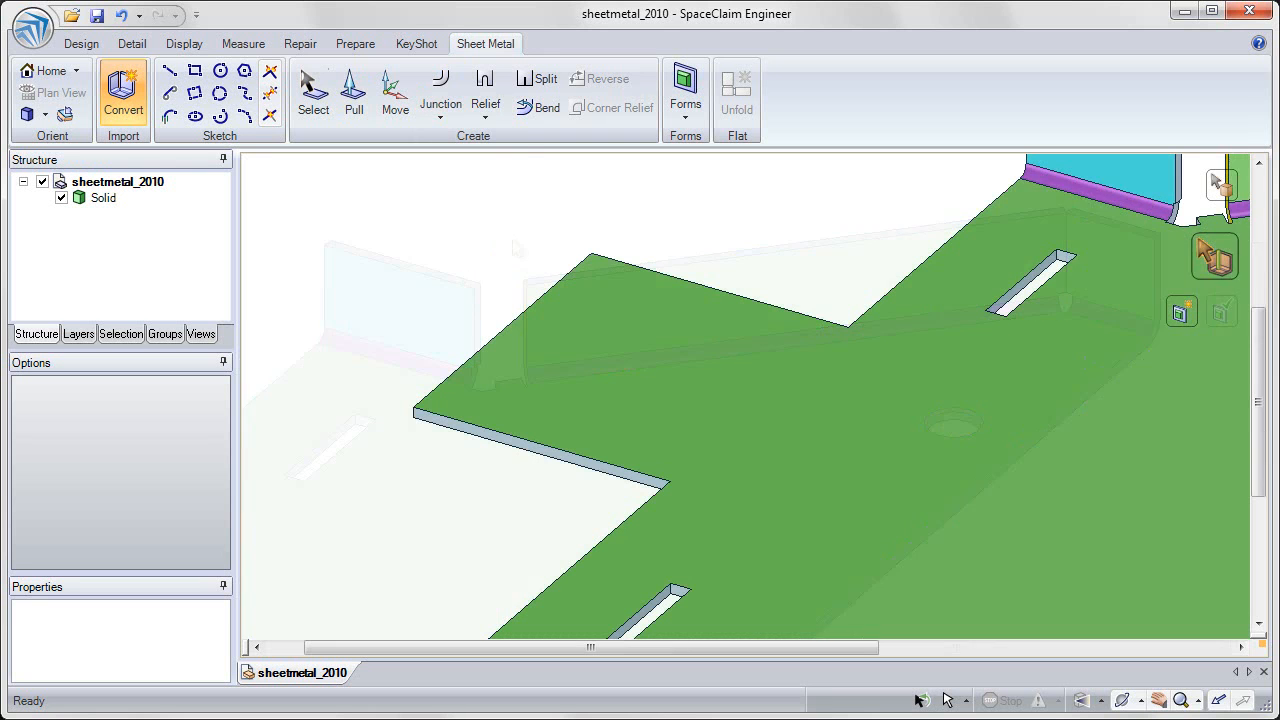
Bend the left tab up into two 90° walls with a 1 mm radius.
click(545, 107)
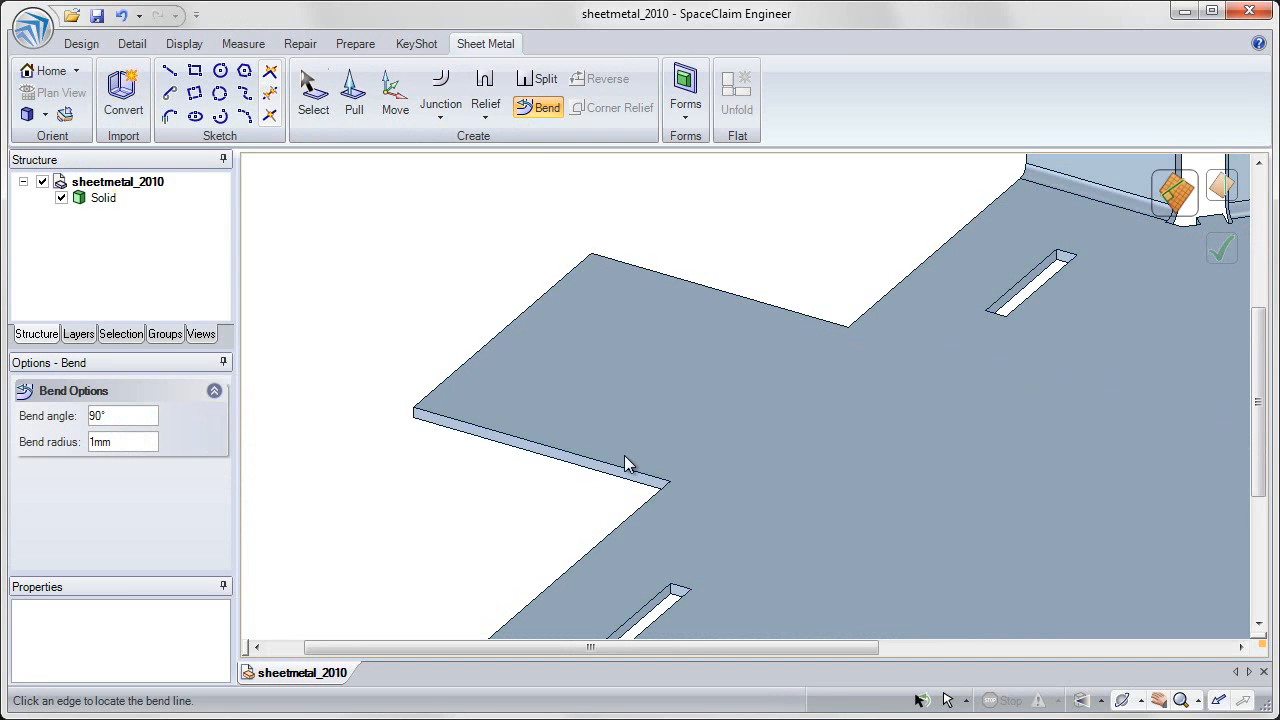
click(625, 478)
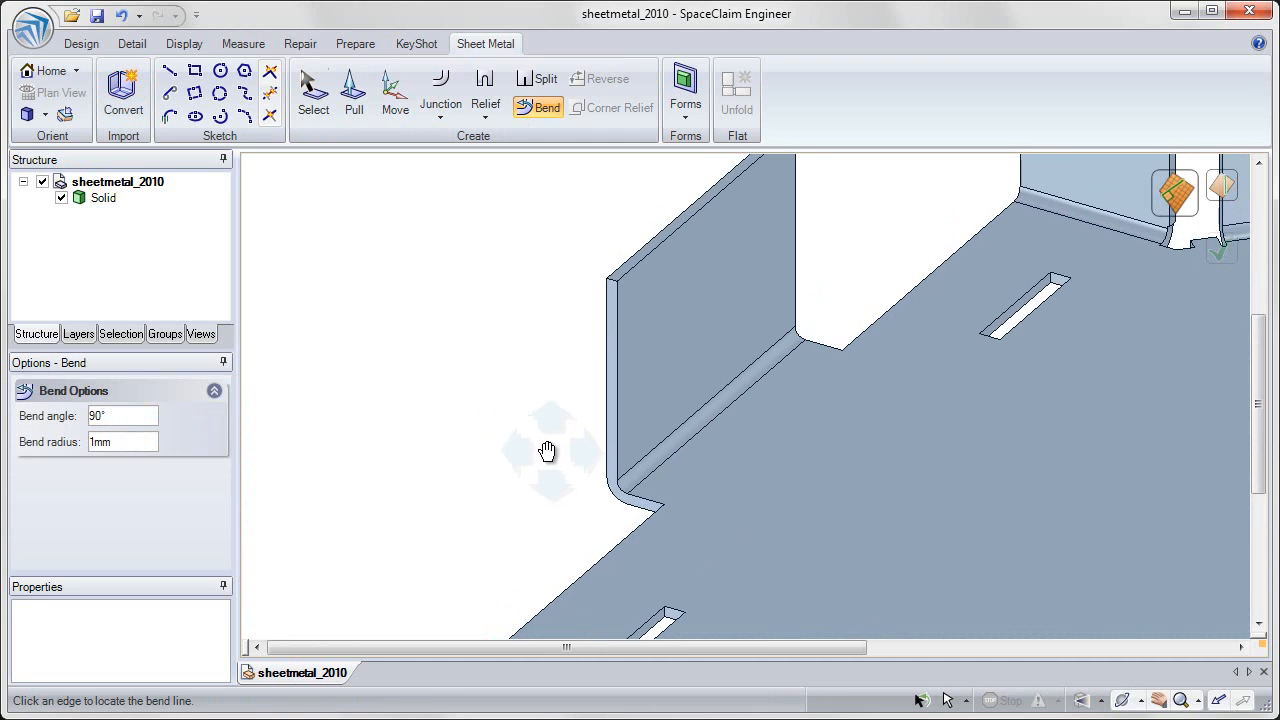
click(537, 78)
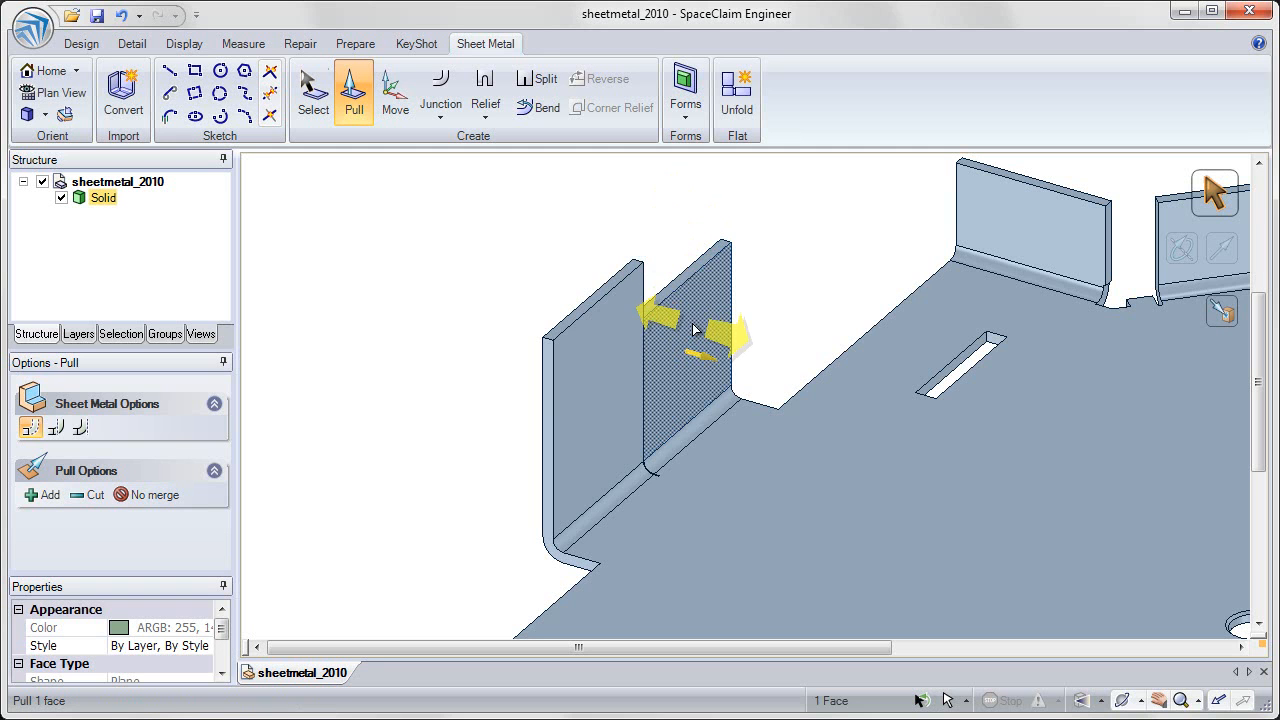
Rotate one left wall outward to about 308° with the Move handle.
drag(700, 330, 615, 335)
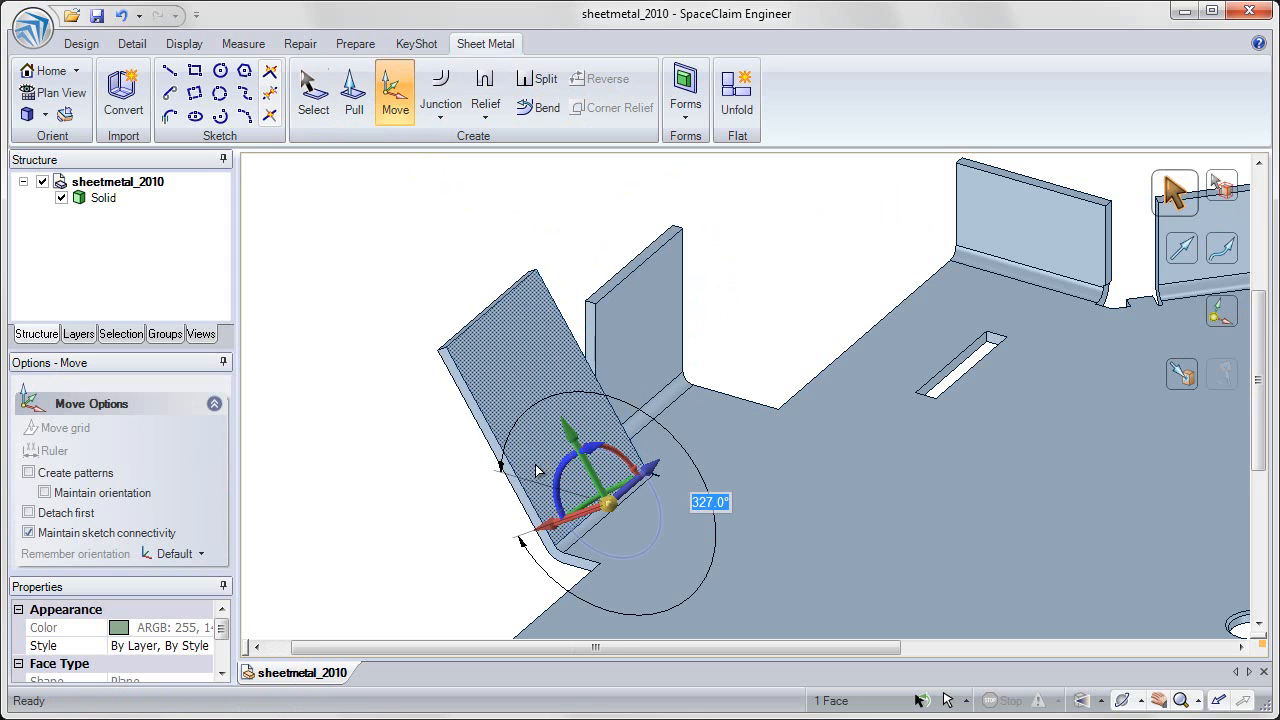
drag(537, 472, 520, 478)
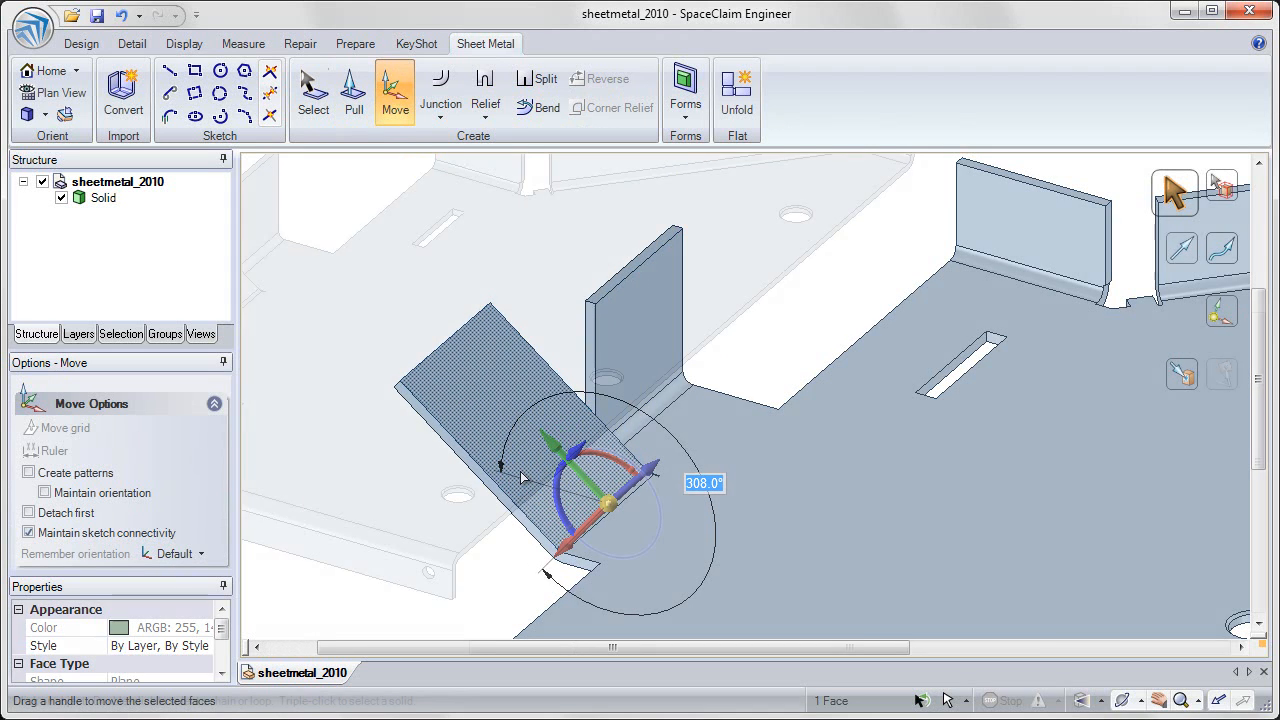
click(196, 71)
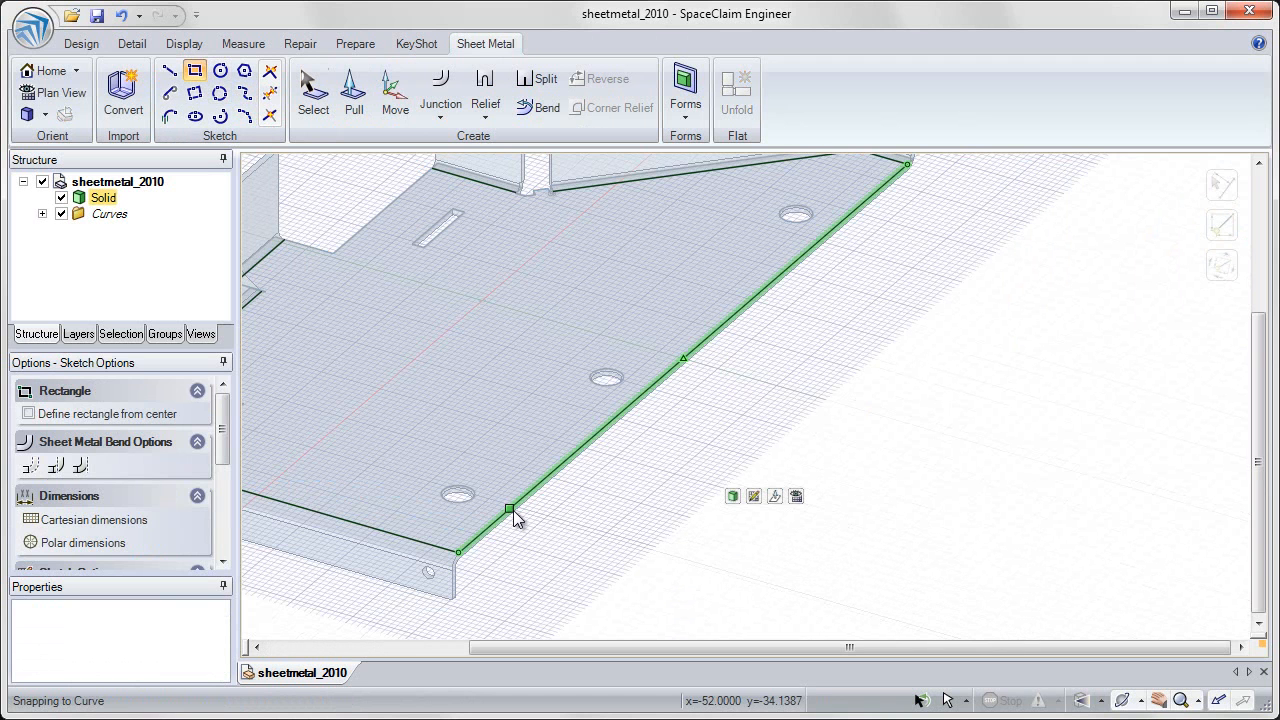
Add a rectangular strip along the plate's right edge and bend it into an angled flange.
drag(510, 508, 870, 280)
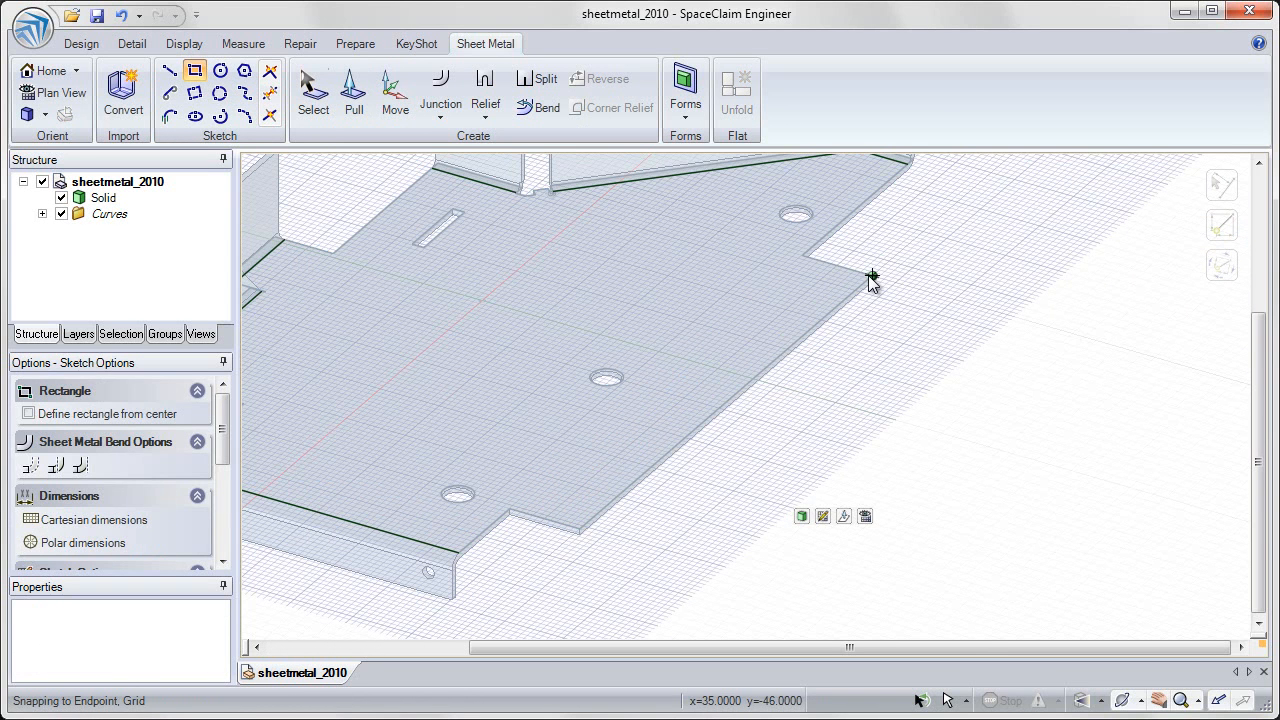
click(353, 90)
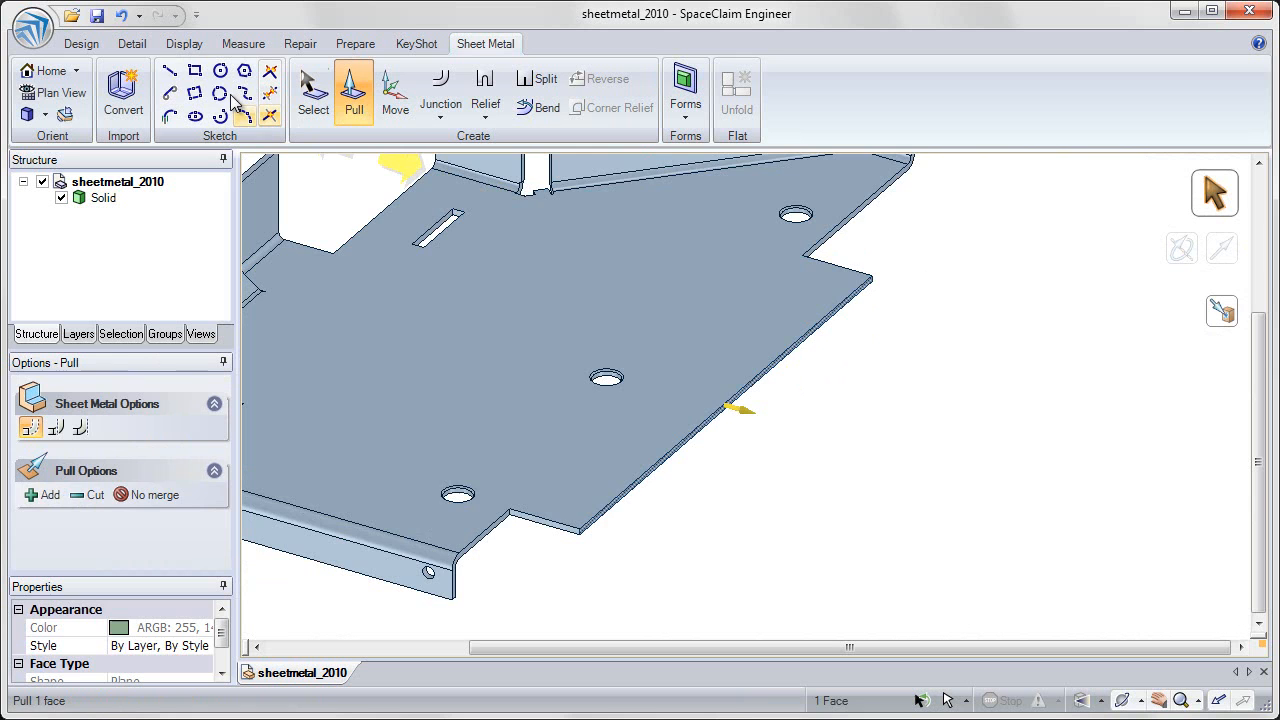
click(171, 71)
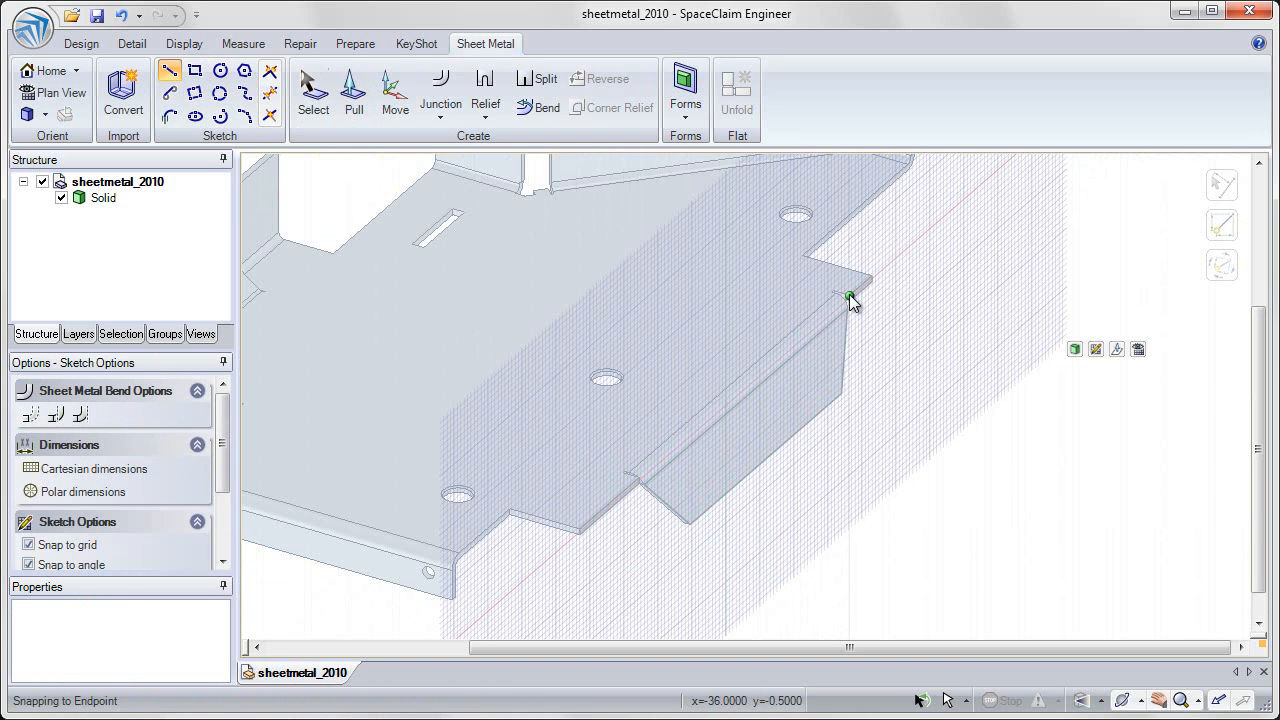
click(353, 90)
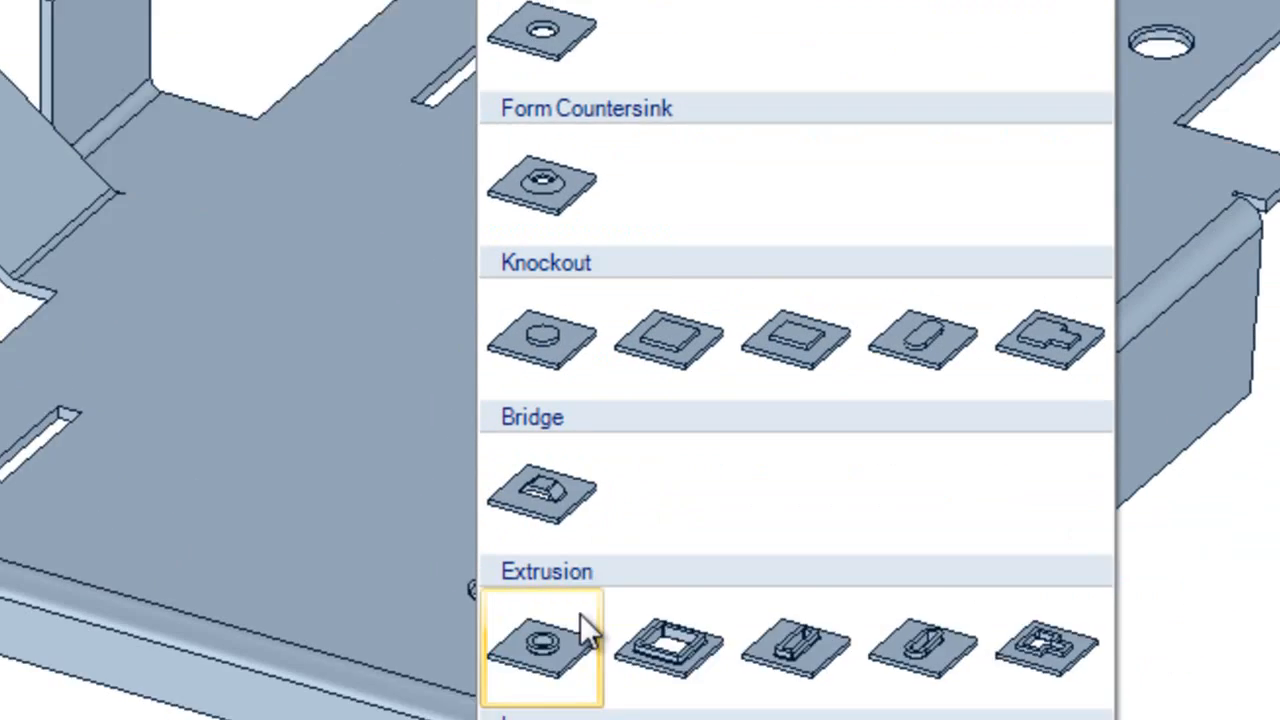
Stamp louvers on the plate, the second 20 mm by 10 mm at −90°, then open star_stamp_sheet.
click(537, 650)
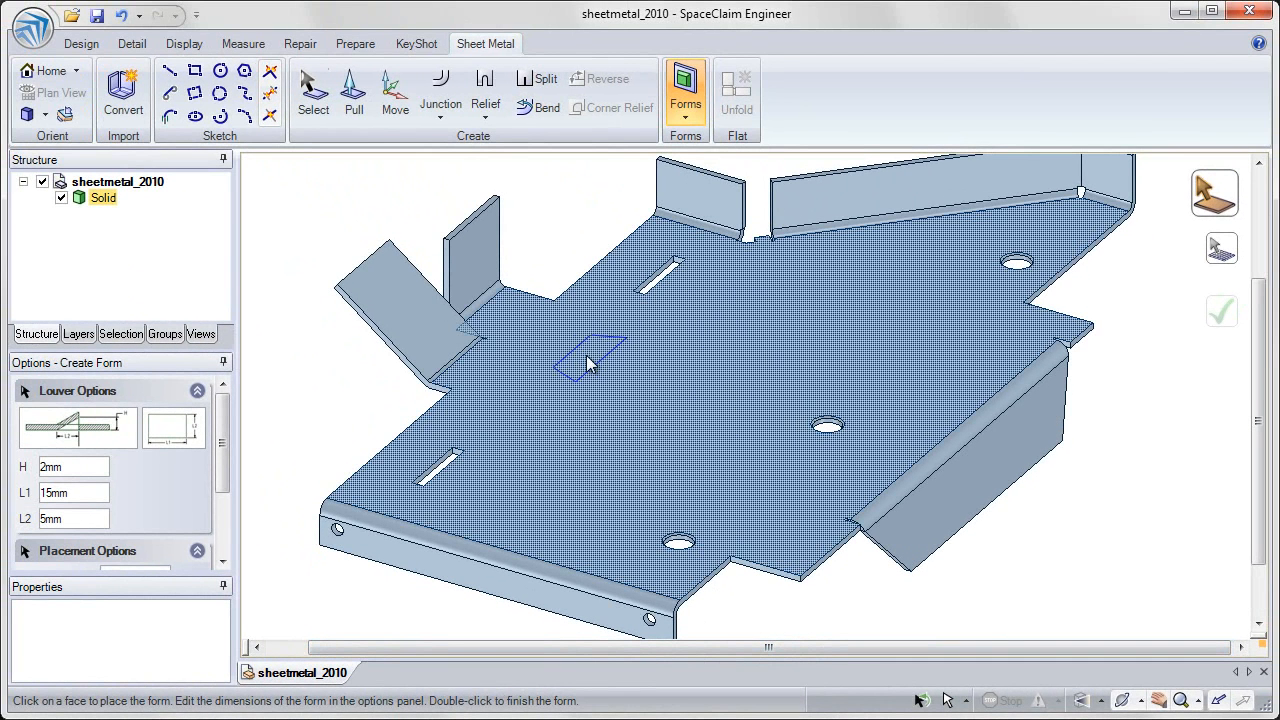
click(587, 356)
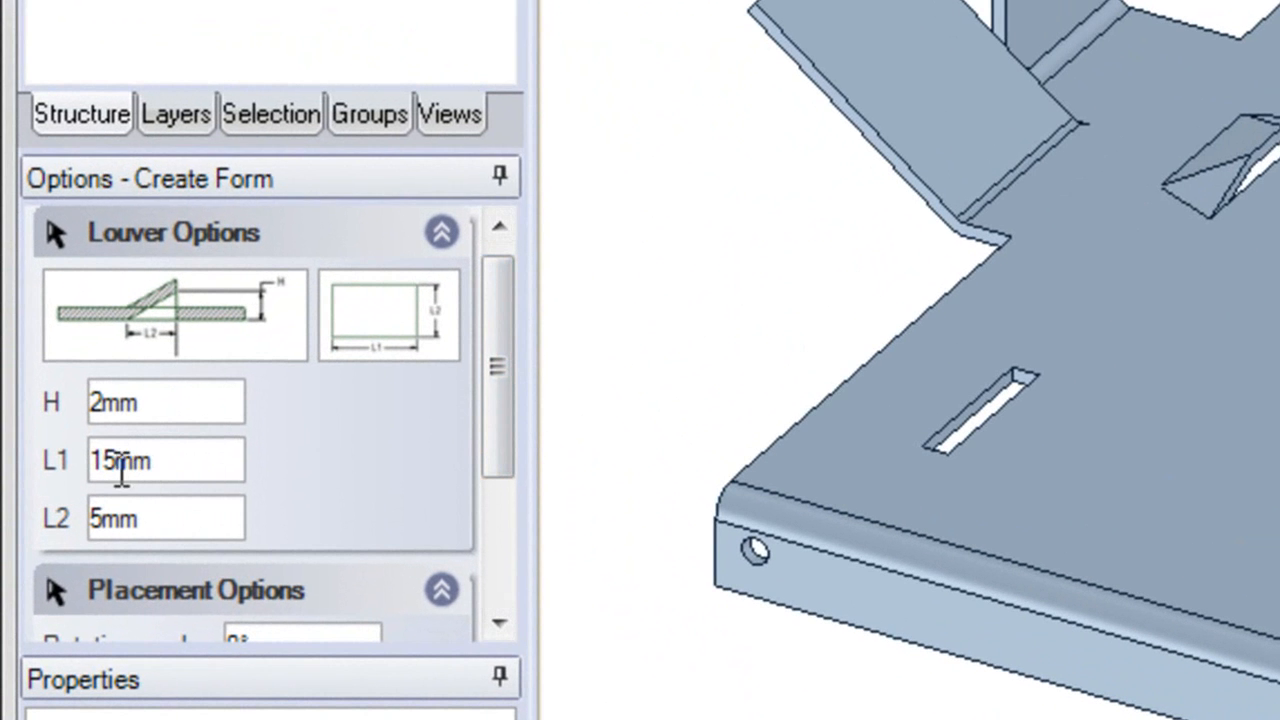
text(20mm)
text(10)
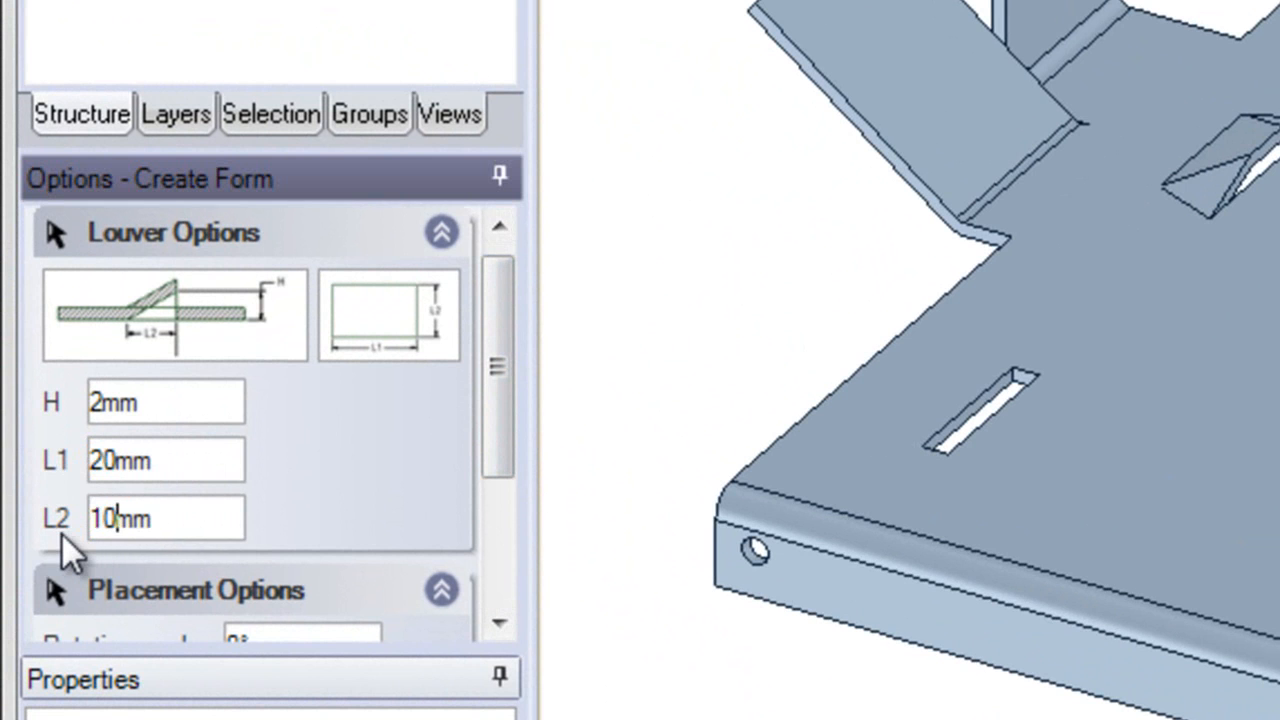
scroll(down, 3)
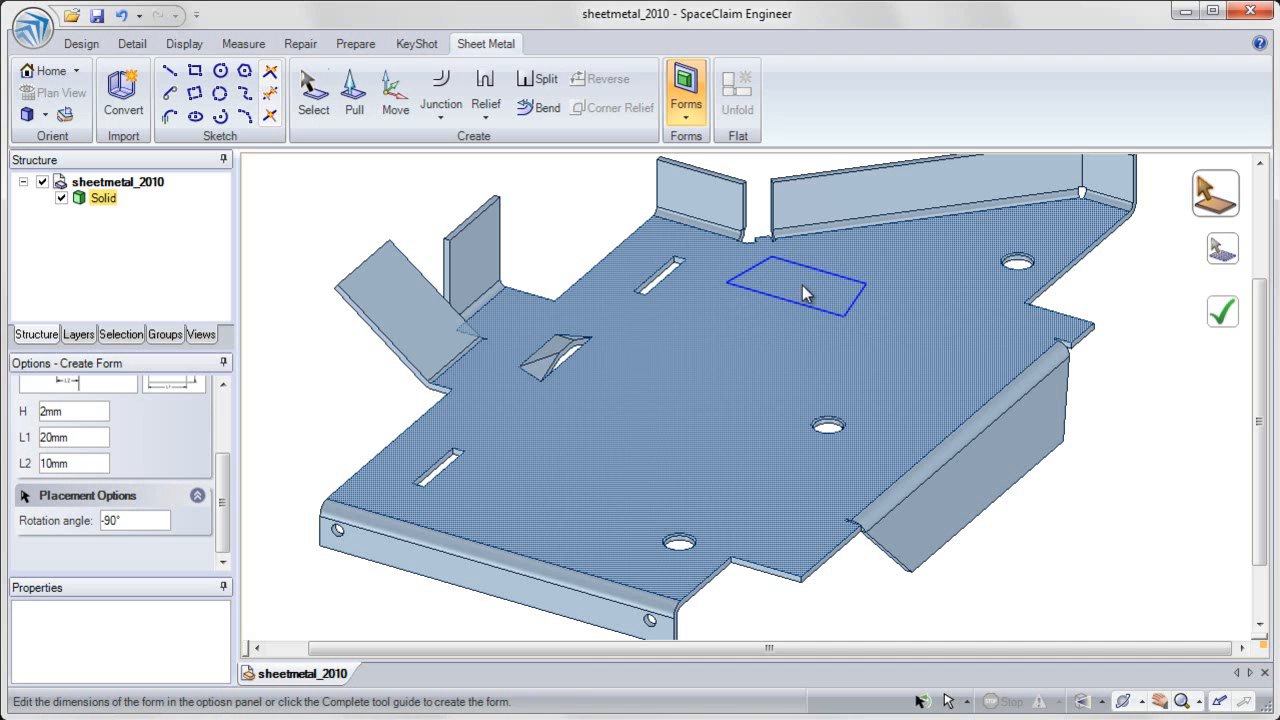
click(800, 290)
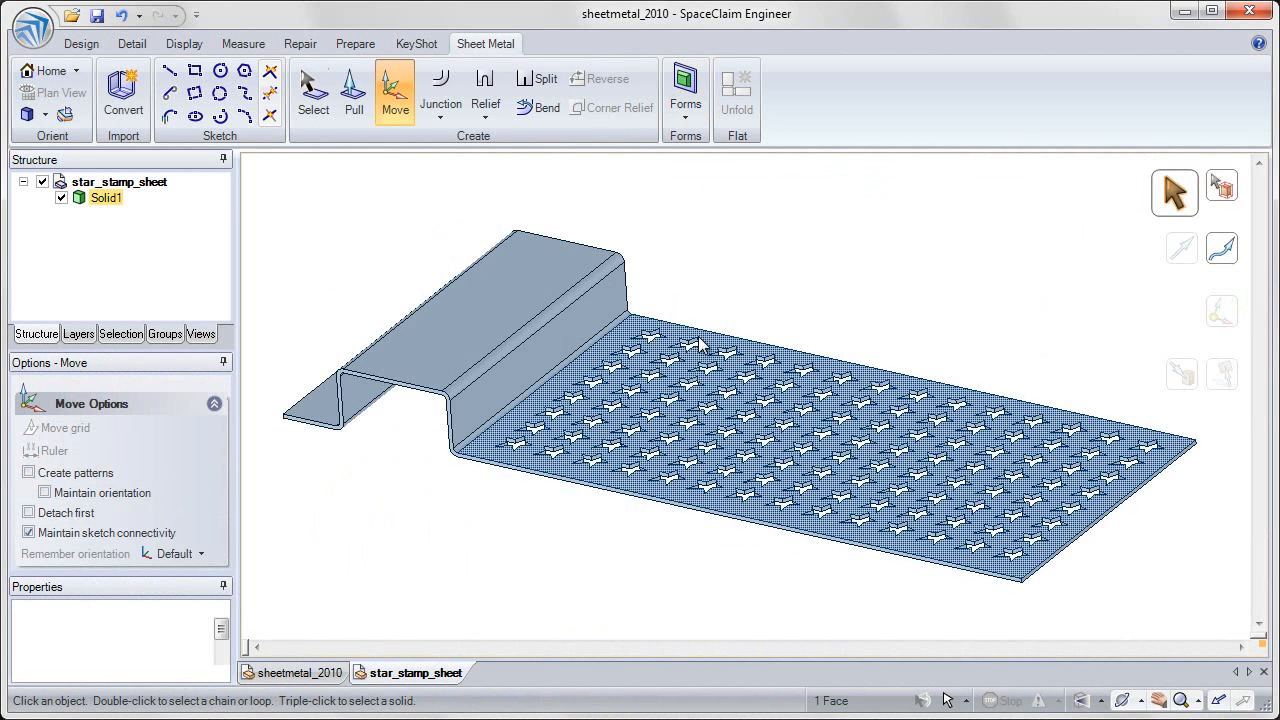
Select a star cutout and toggle the star pattern to lightweight.
click(695, 348)
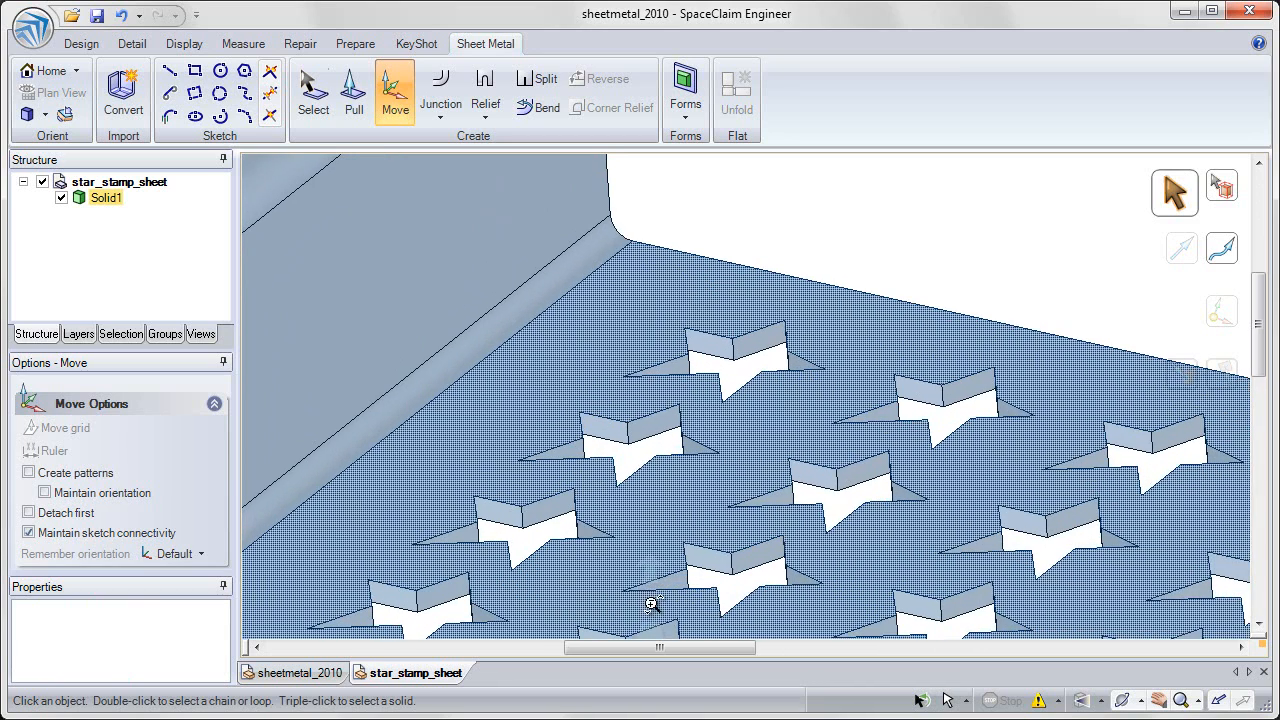
click(313, 90)
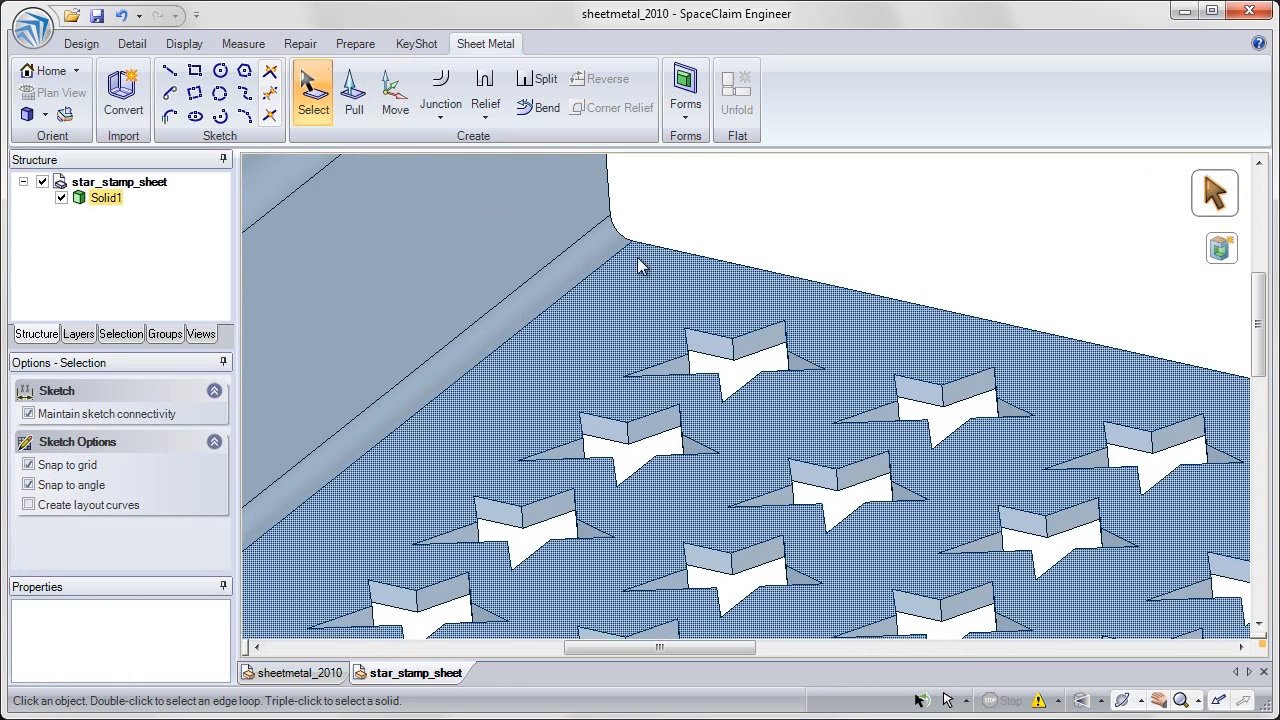
click(725, 355)
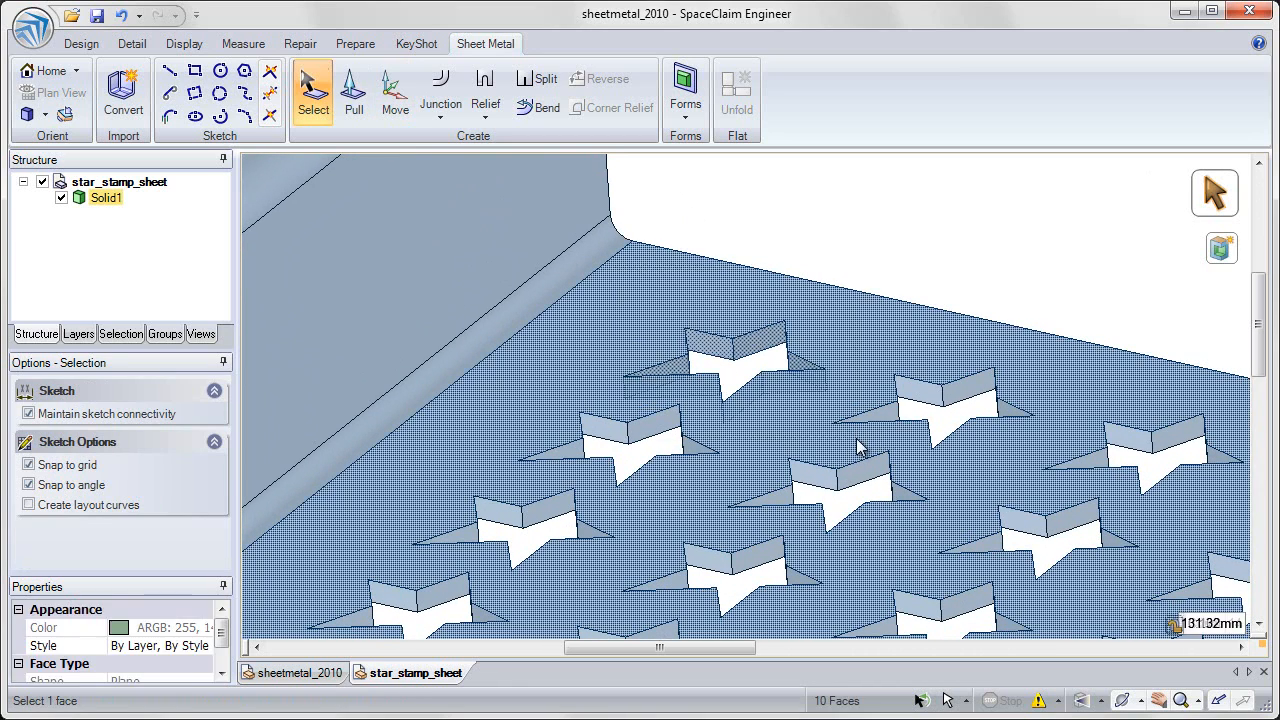
right_click(860, 447)
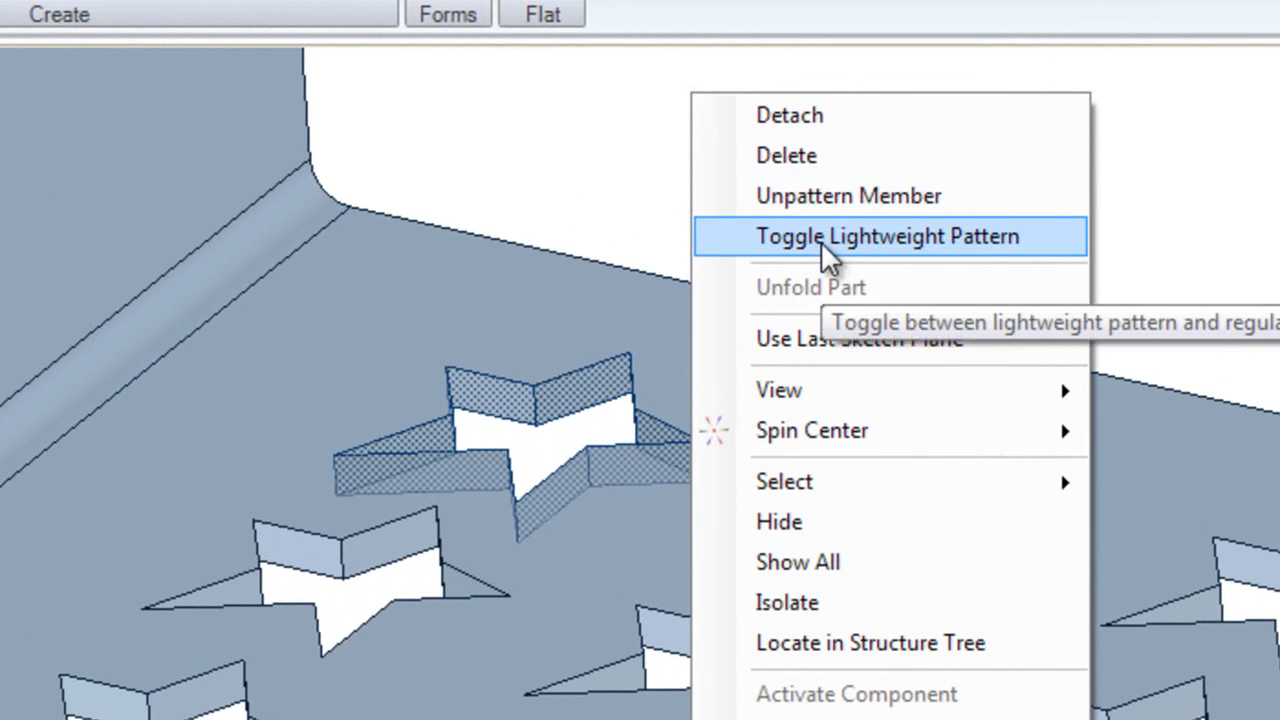
click(887, 237)
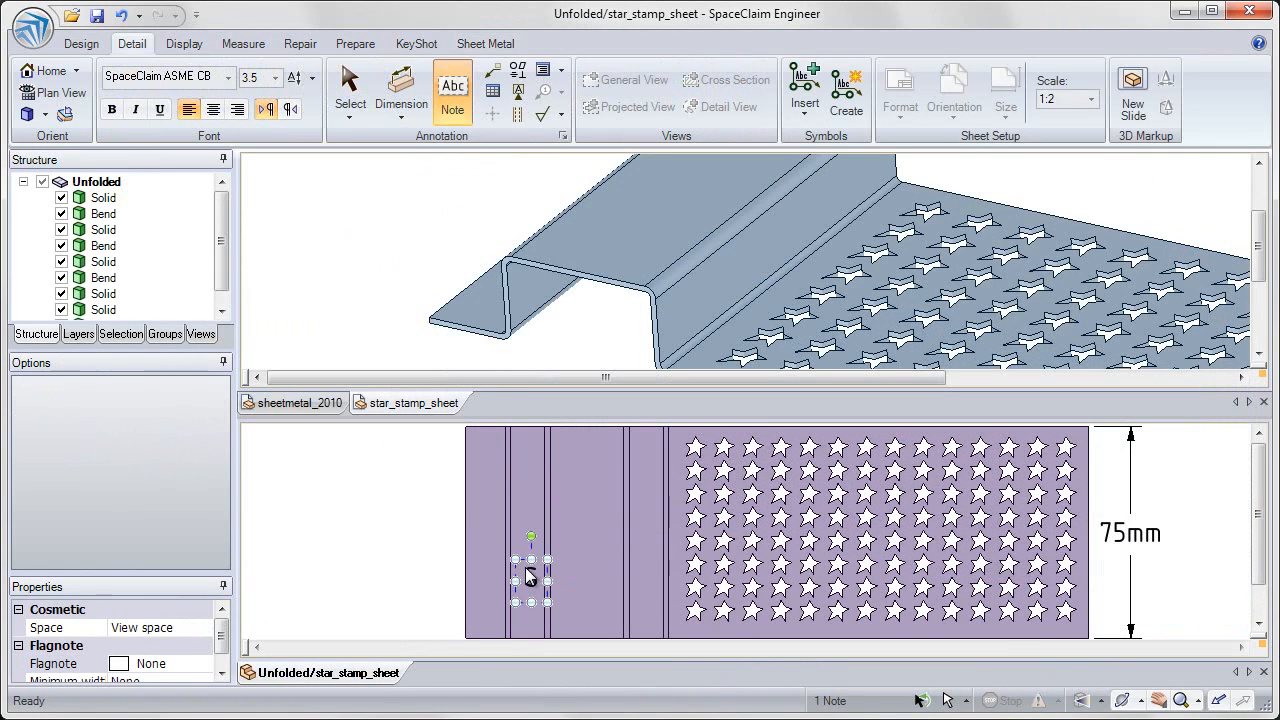
Type 'SpaceClaim' into the note and rotate it to a slant.
text(SpaceClaim)
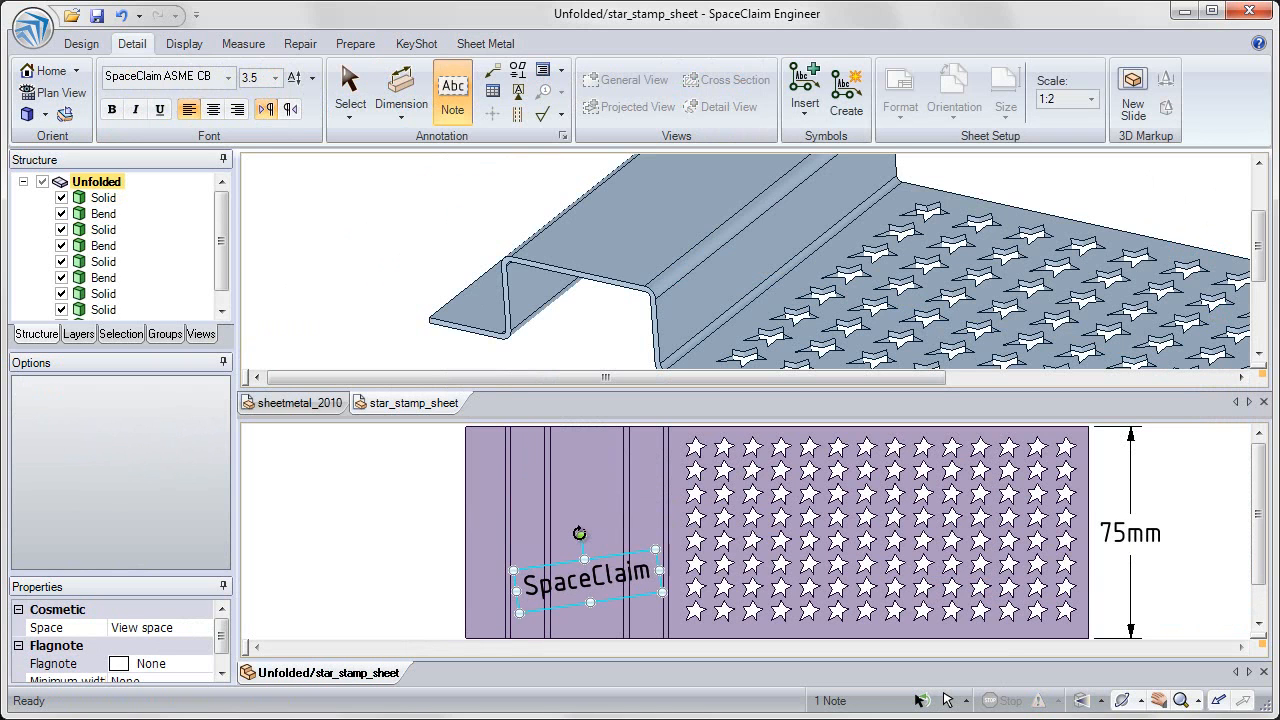
drag(580, 533, 605, 540)
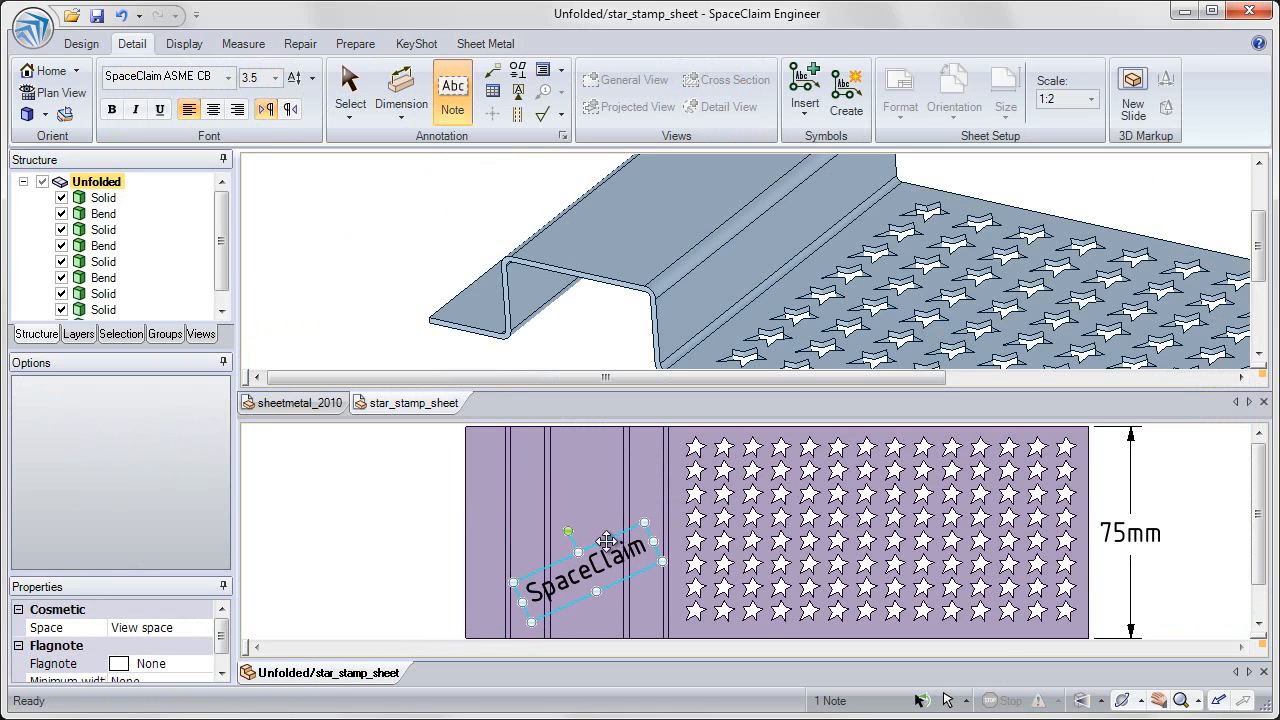